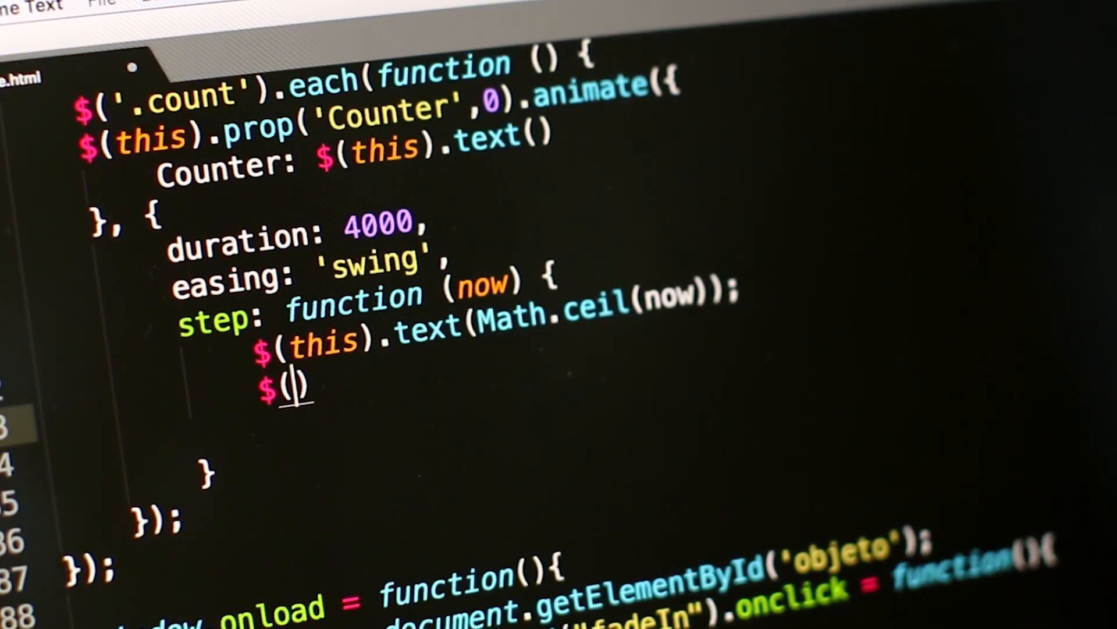
text(this)
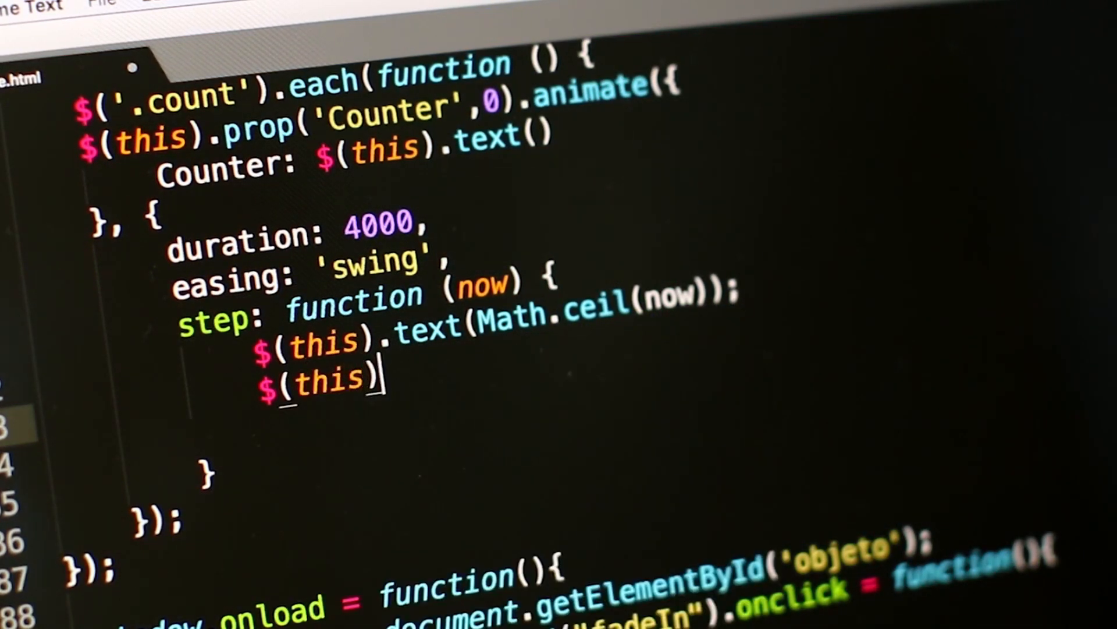
text(.html()
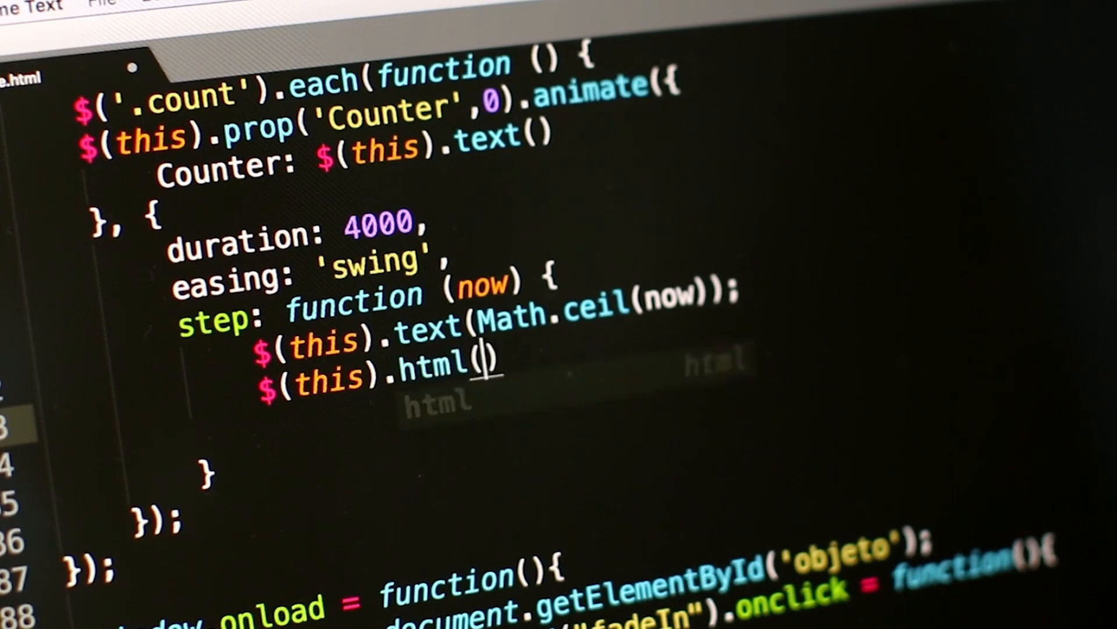